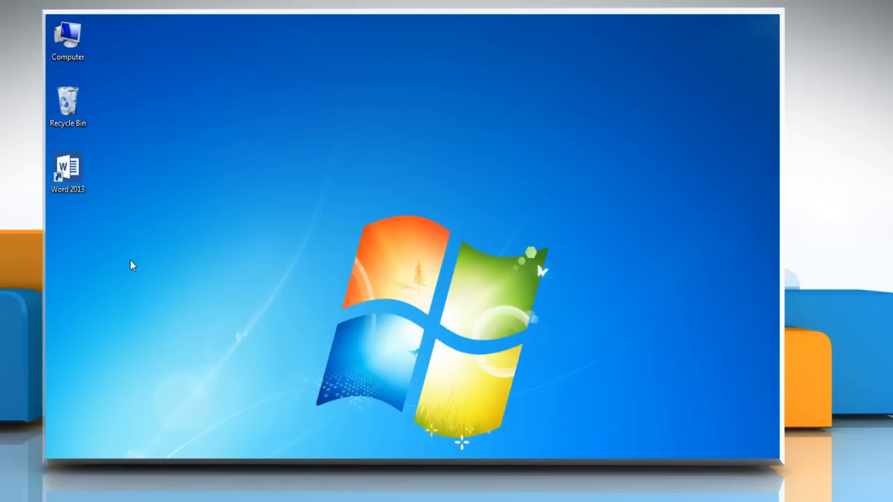
# Select the Word 2013 shortcut on the Windows 7 desktop.
pyautogui.click(66, 173)
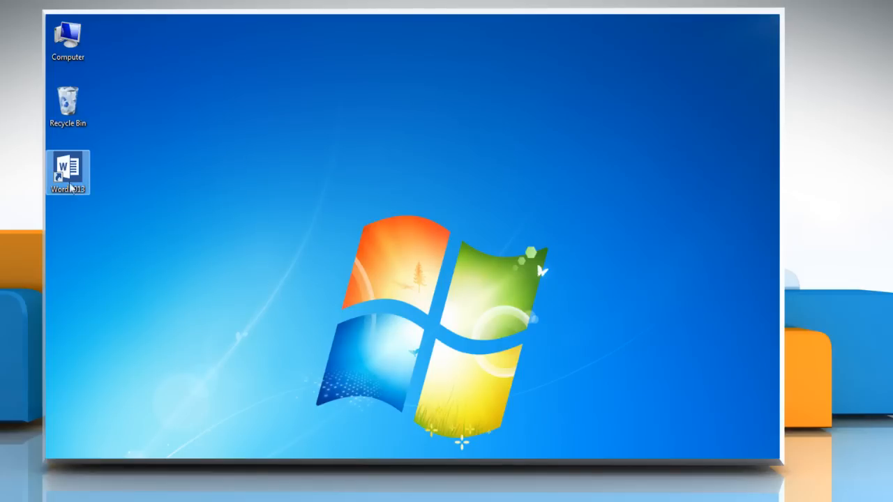
# Launch Word 2013 into a blank document and show the Insert tools.
pyautogui.doubleClick(67, 173)
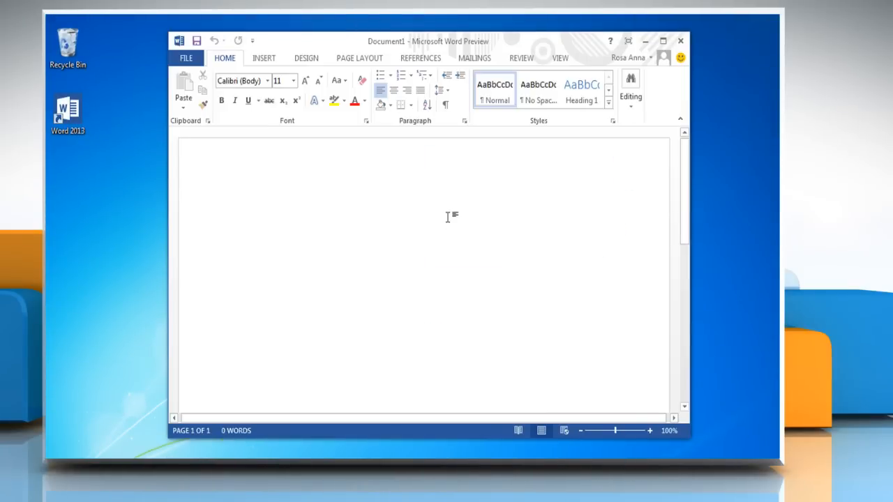
pyautogui.click(264, 58)
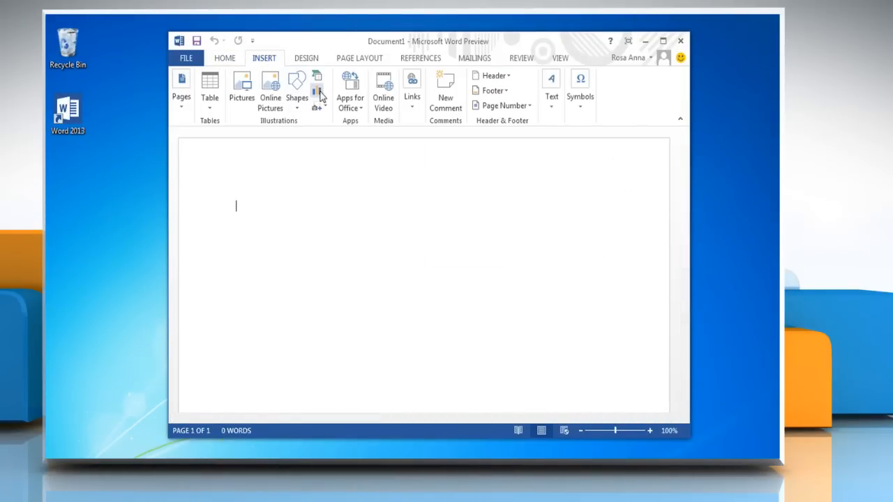
# Insert a 3-D Clustered Bar chart from the Bar family into the document.
pyautogui.click(315, 84)
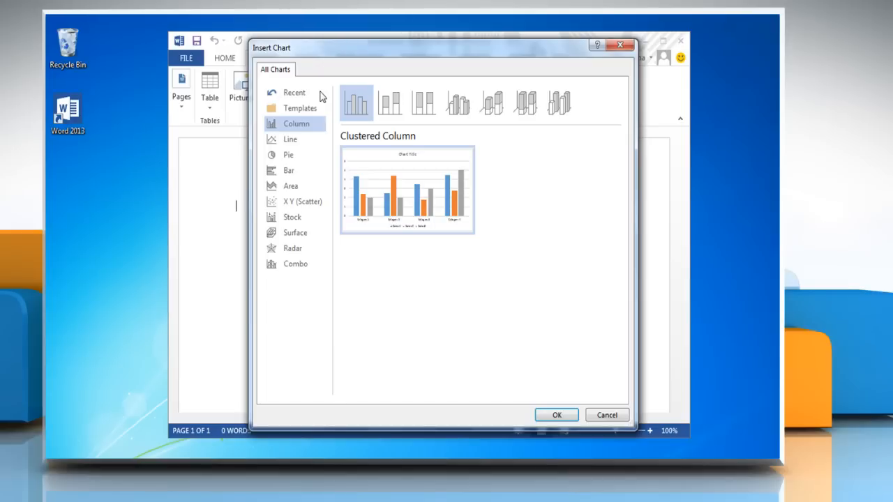
pyautogui.click(289, 170)
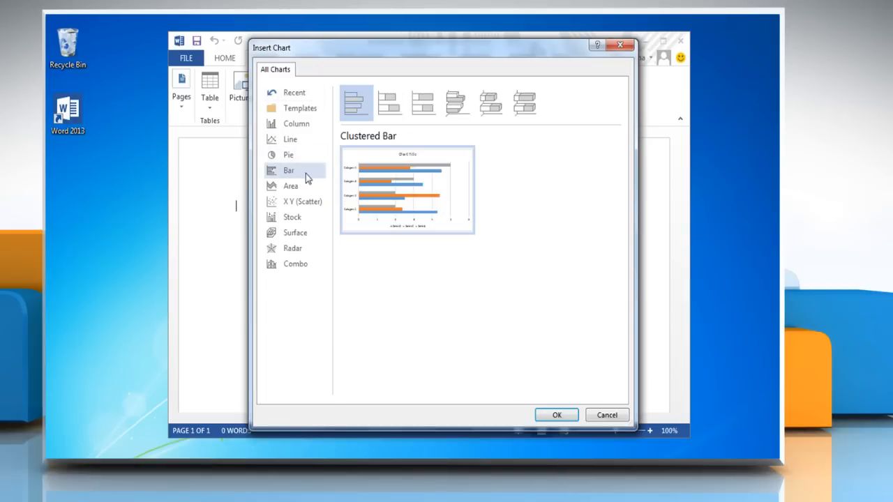
pyautogui.moveTo(457, 103)
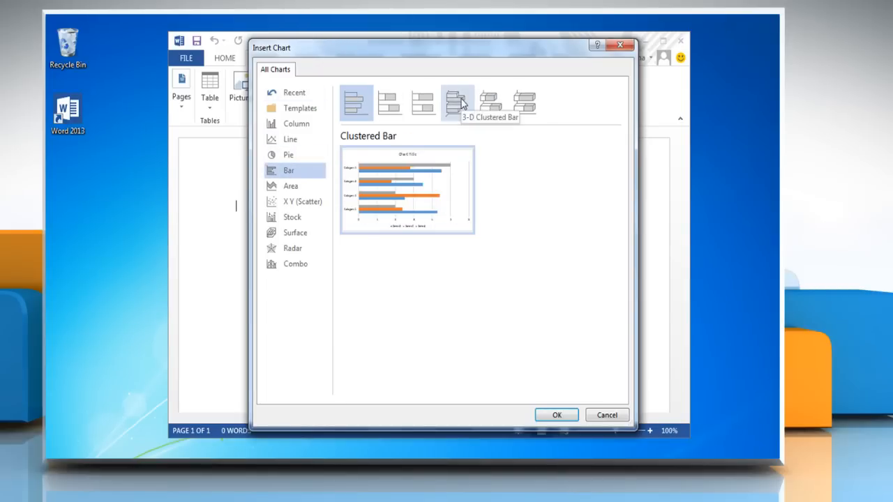
pyautogui.click(458, 103)
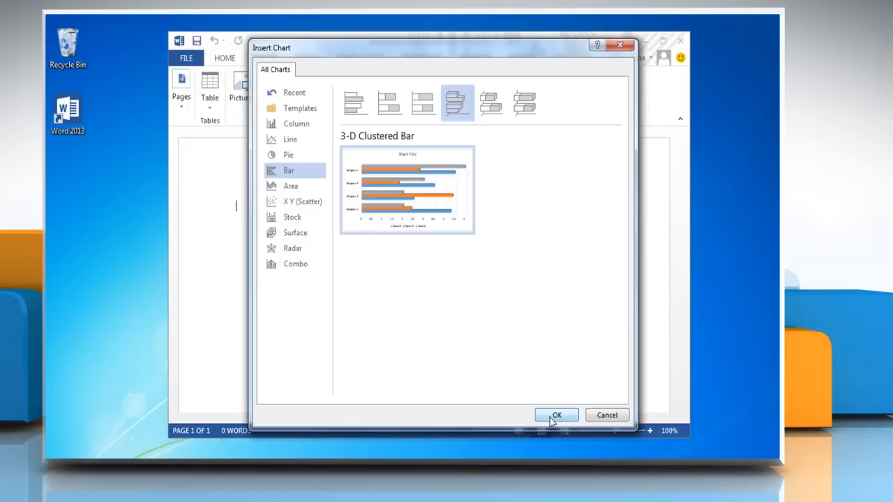
pyautogui.click(556, 416)
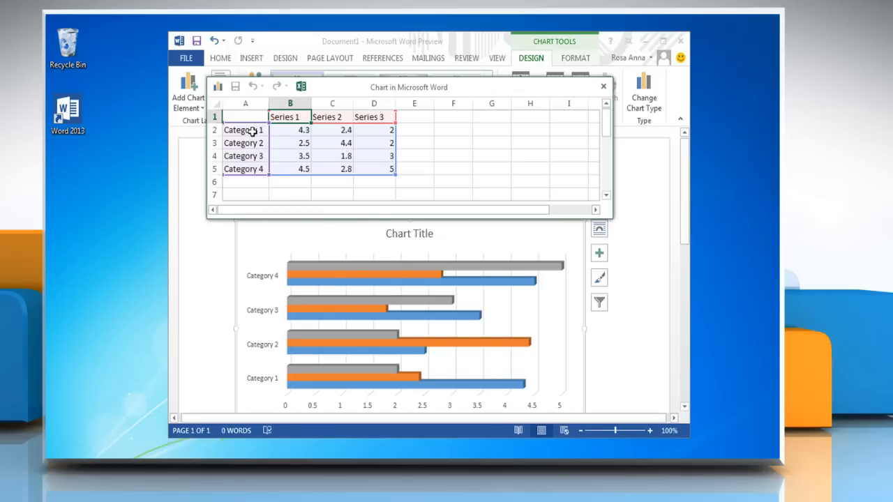
# Enter Adam, Rosa, Mary, John with Round 1–3 scores in the chart worksheet and close it.
pyautogui.click(245, 130)
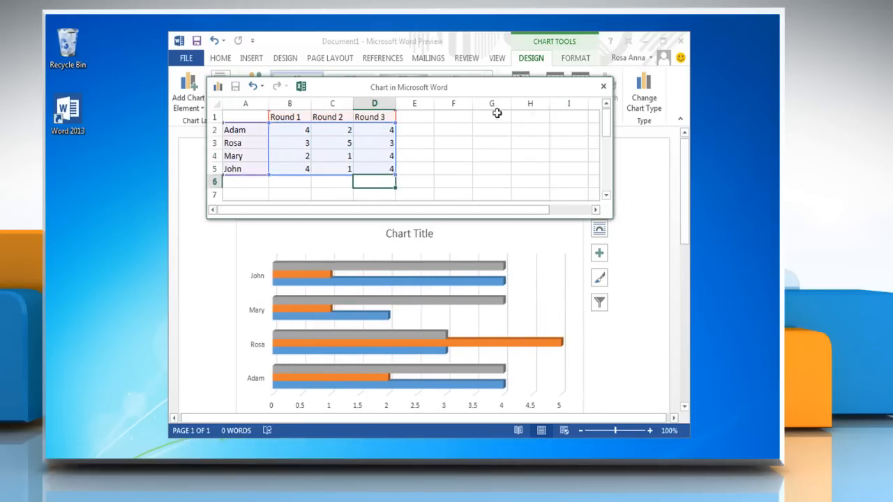
pyautogui.click(603, 85)
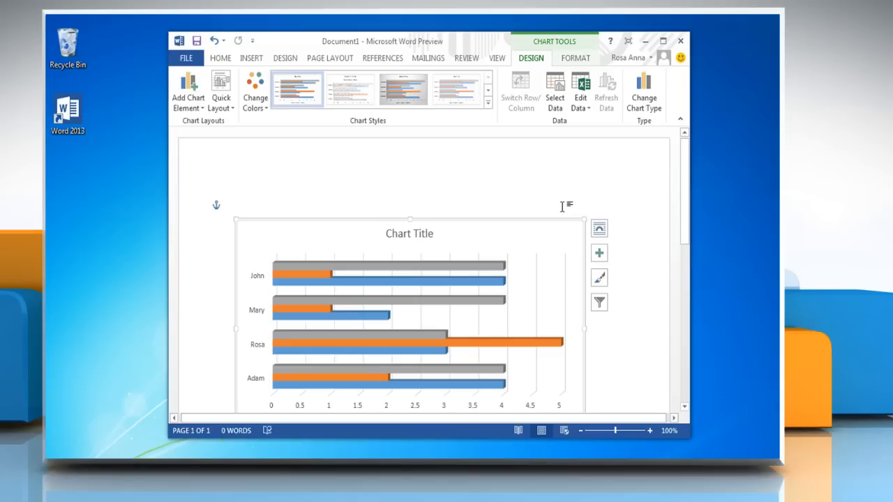
# Add a data table via Quick Layout and apply a dark chart style.
pyautogui.click(220, 93)
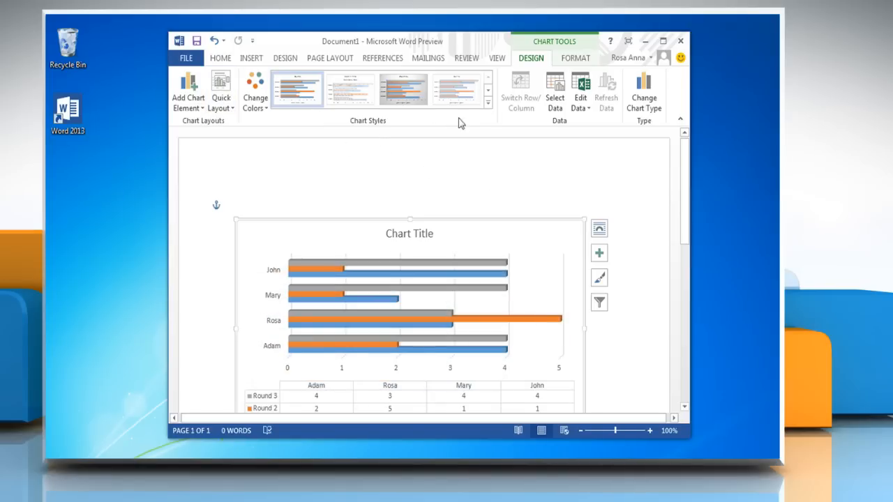
pyautogui.click(489, 103)
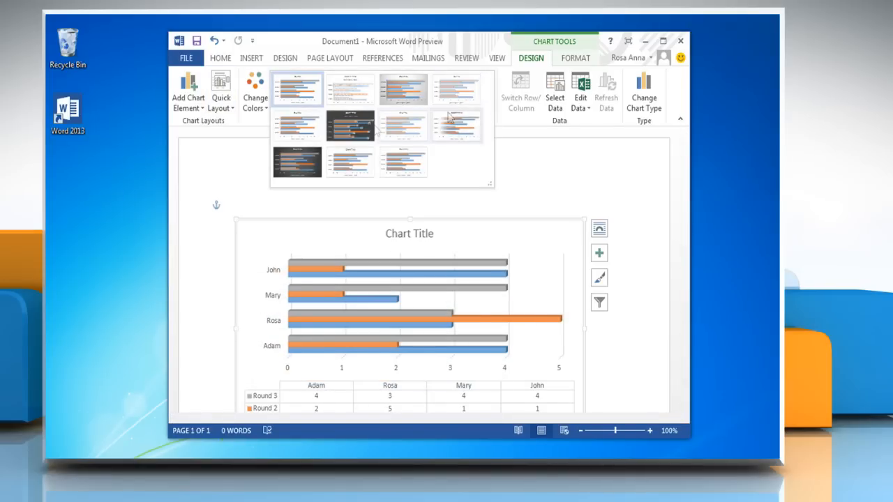
pyautogui.click(350, 126)
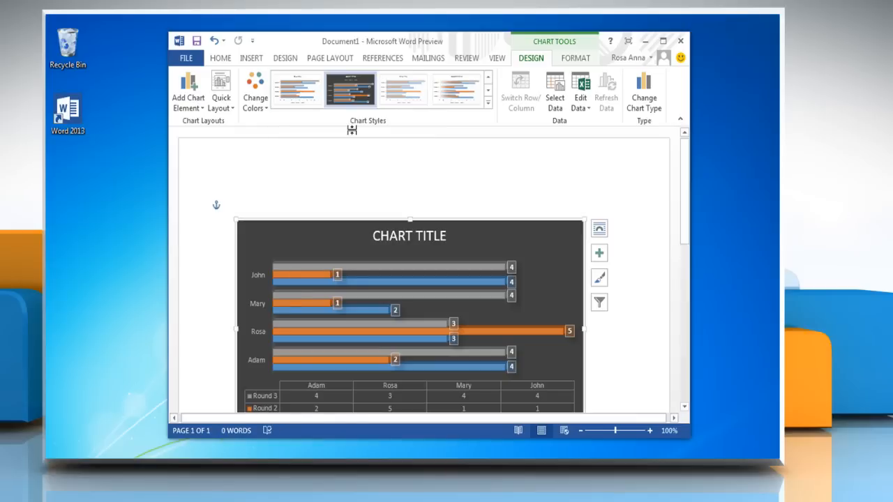
pyautogui.moveTo(354, 131)
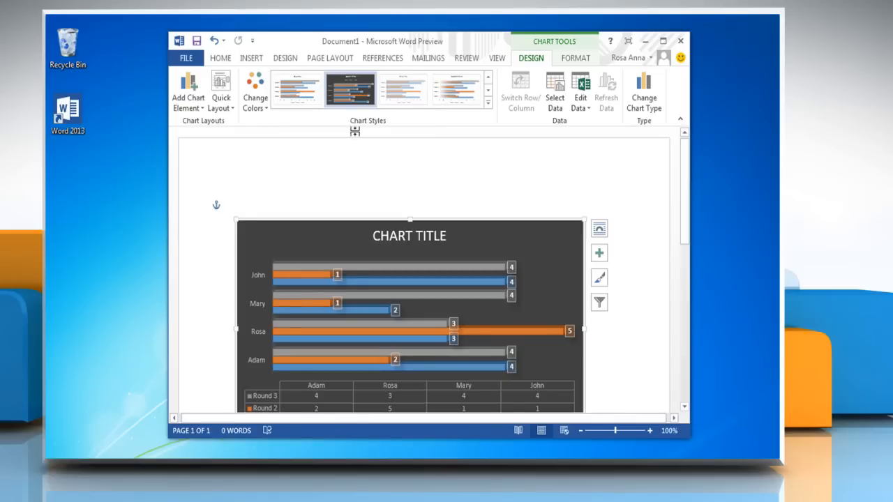
# Change the chart type to a flat 2-D Clustered Bar.
pyautogui.click(643, 95)
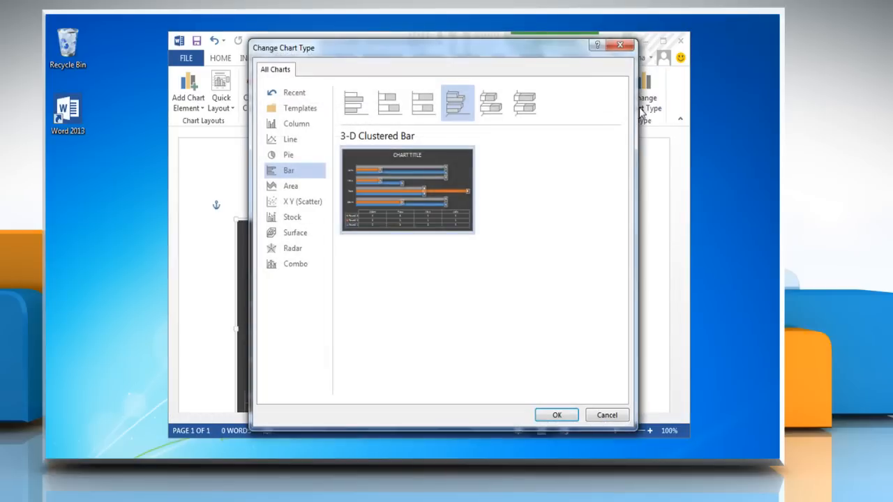
pyautogui.click(355, 103)
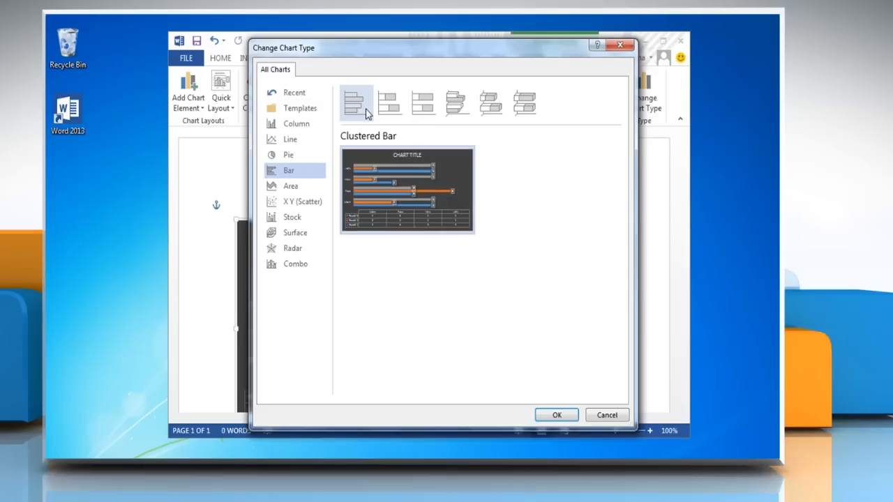
pyautogui.click(555, 416)
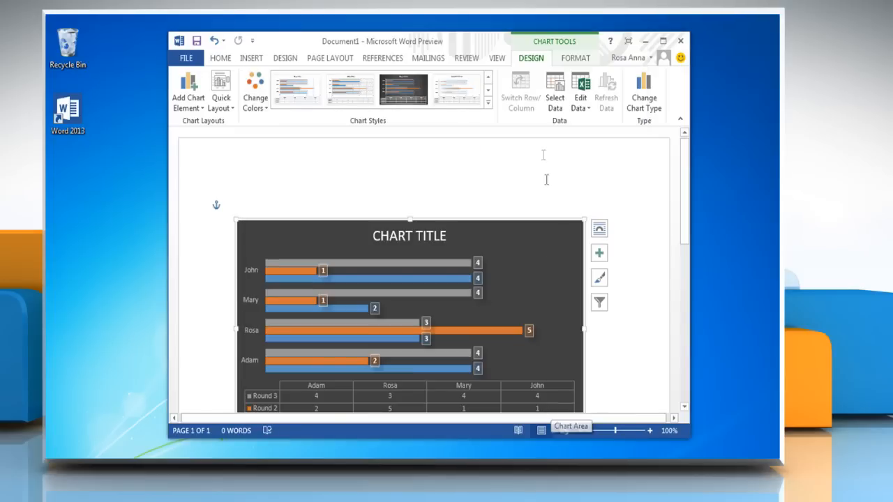
# Give the chart title a blue filled shape style and deselect the chart.
pyautogui.click(575, 58)
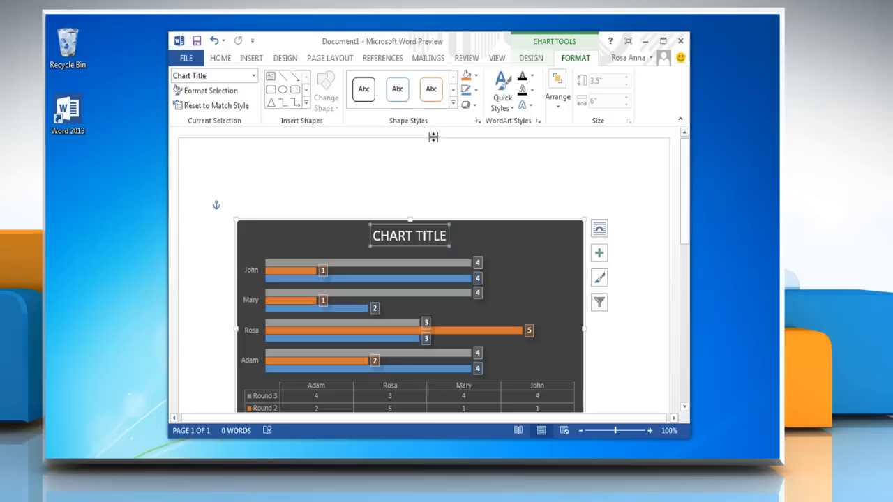
pyautogui.click(452, 105)
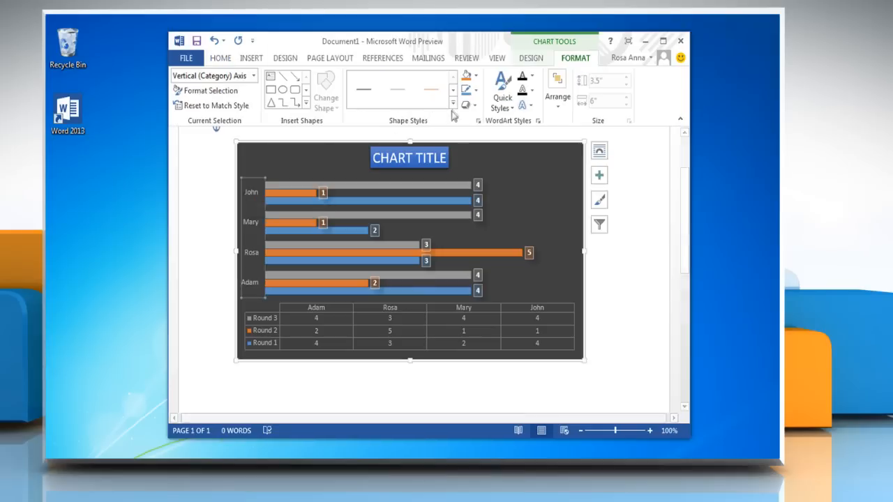
pyautogui.click(628, 192)
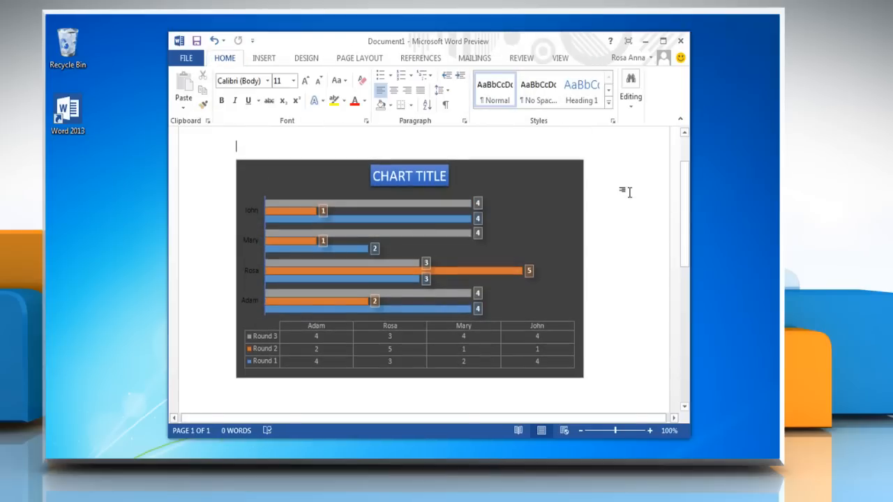